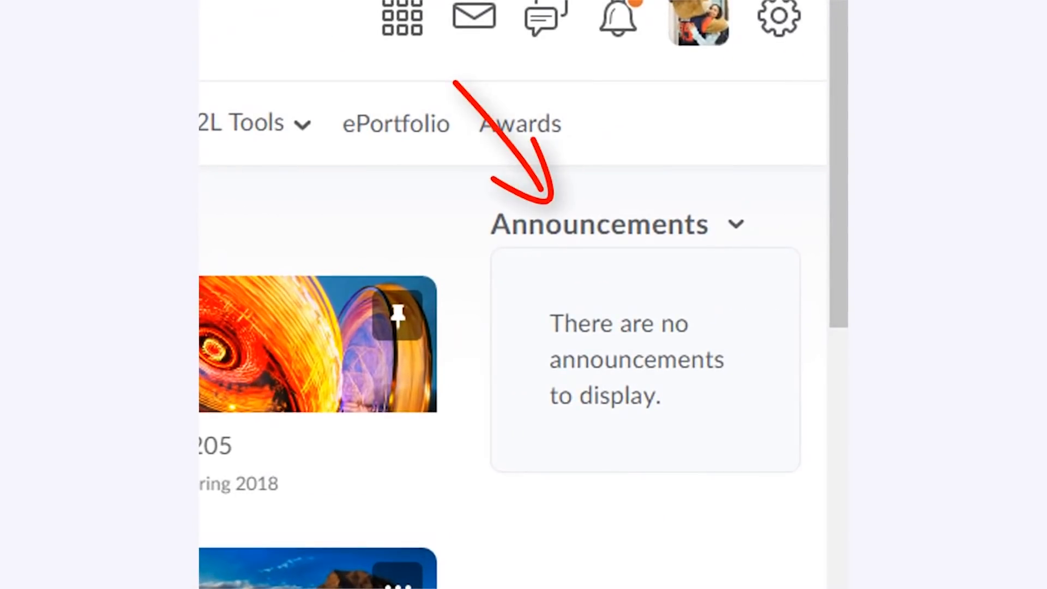
Open the JOUR 205 course homepage from the homepage course tiles
scroll(down, 3)
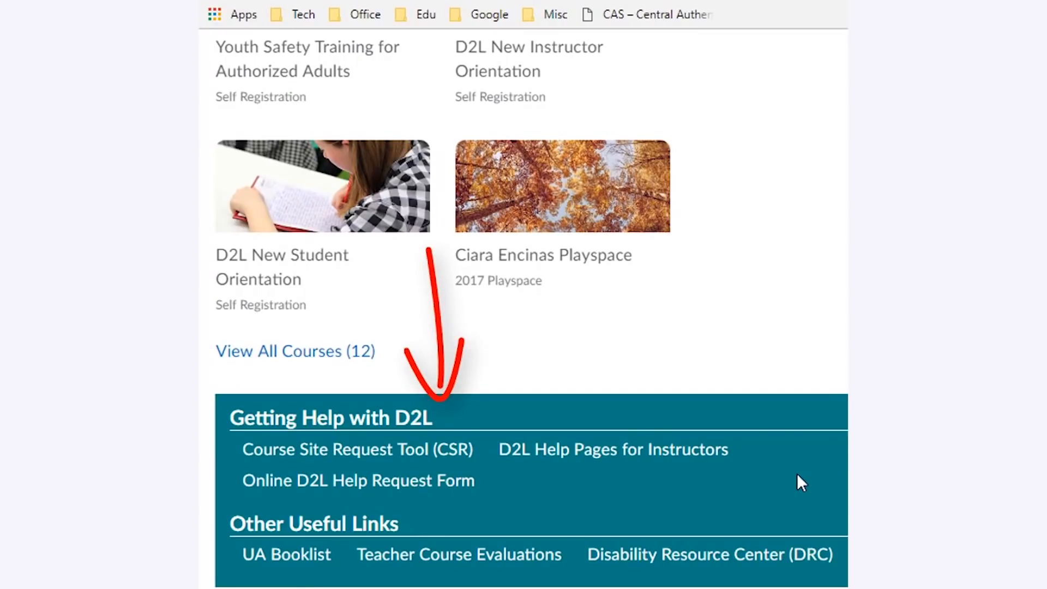
scroll(up, 3)
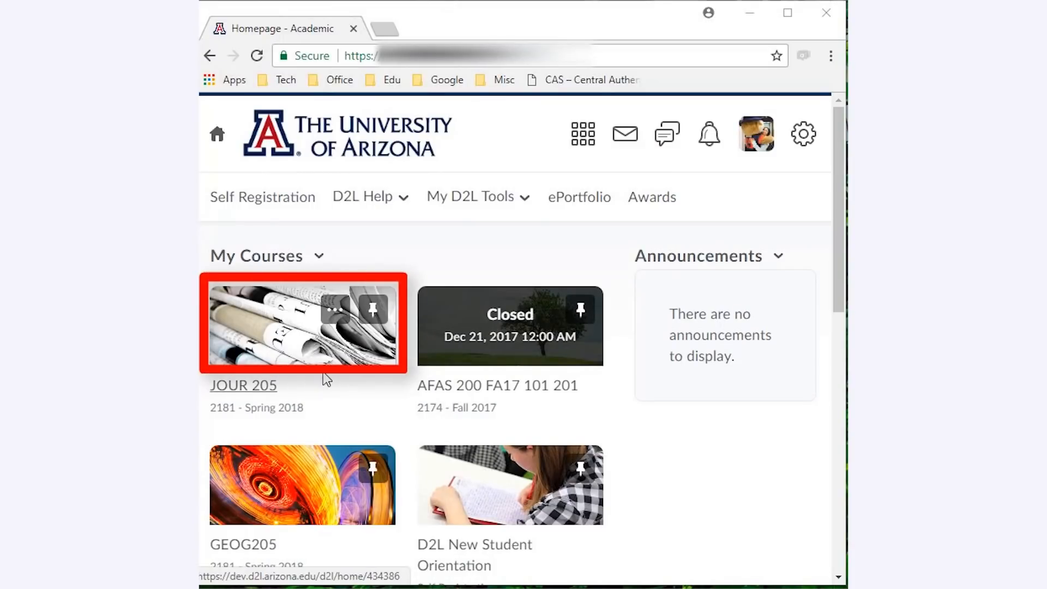
click(243, 385)
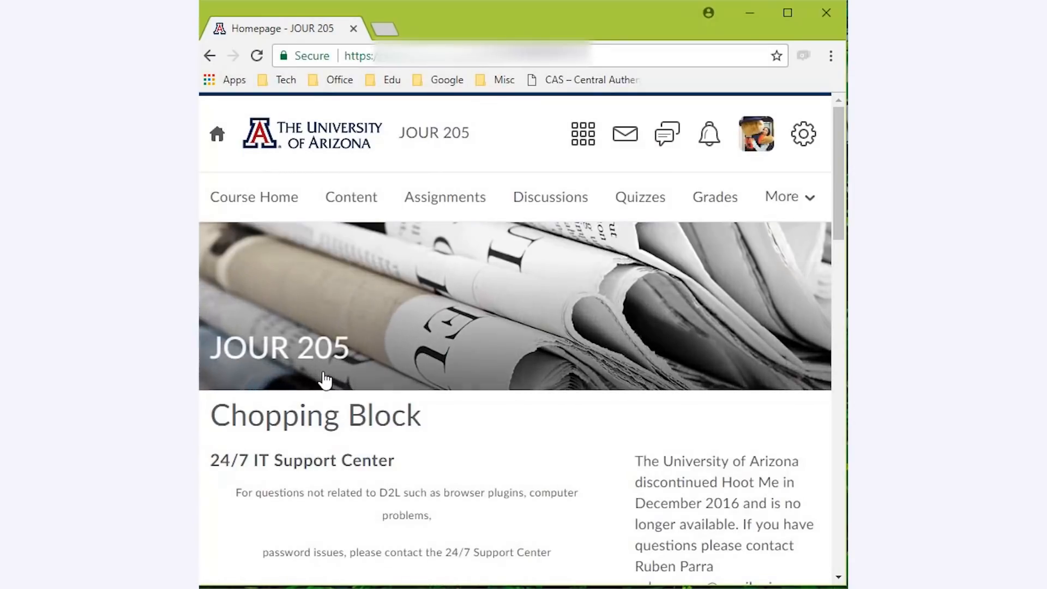
mouse_move(386, 225)
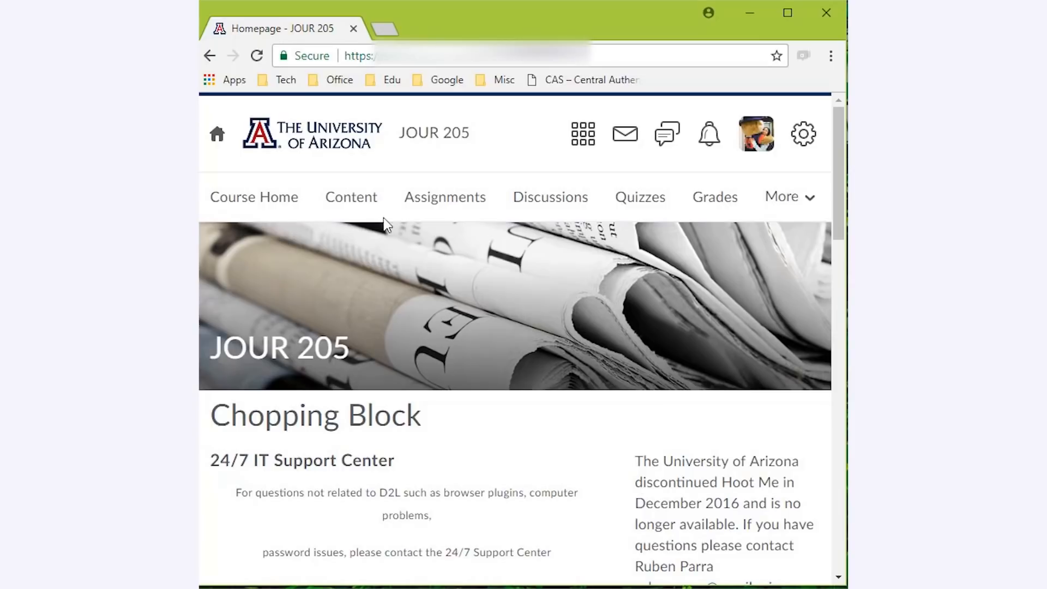
mouse_move(726, 184)
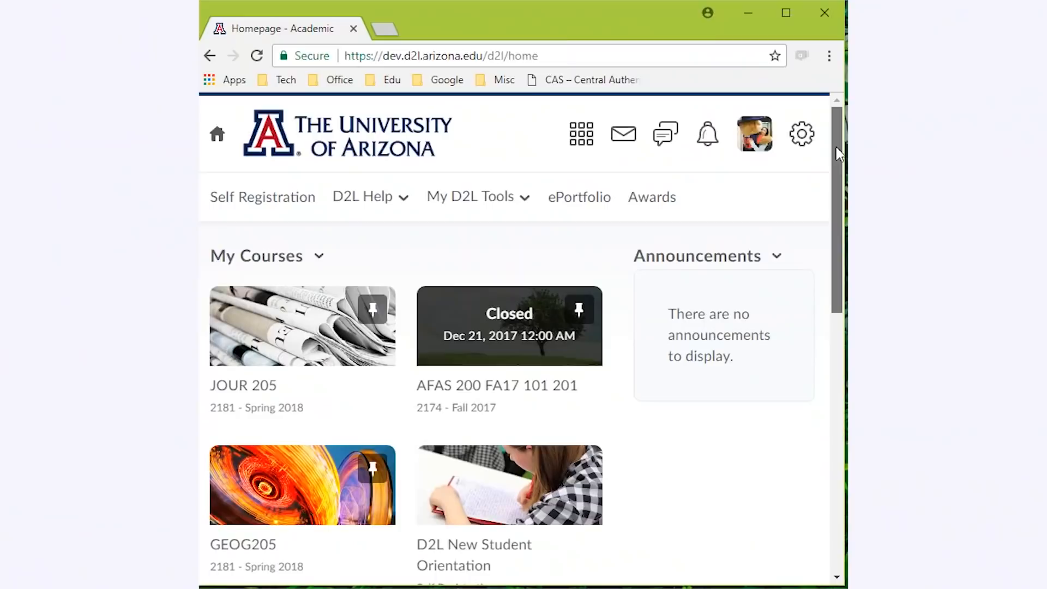
Pin D2L New Instructor Orientation from the All Courses list and return to the homepage
scroll(down, 3)
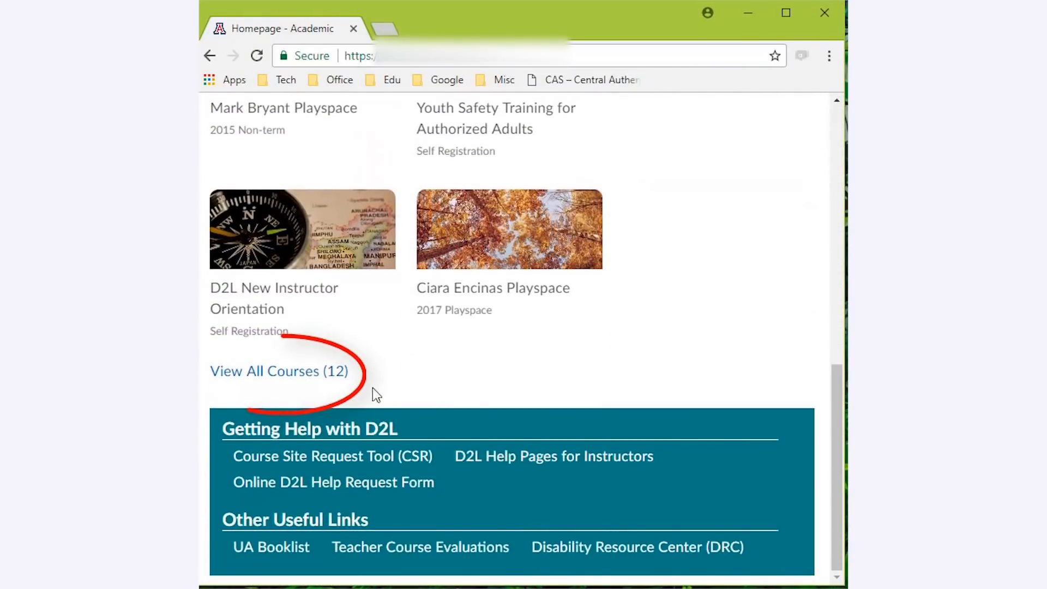
click(279, 372)
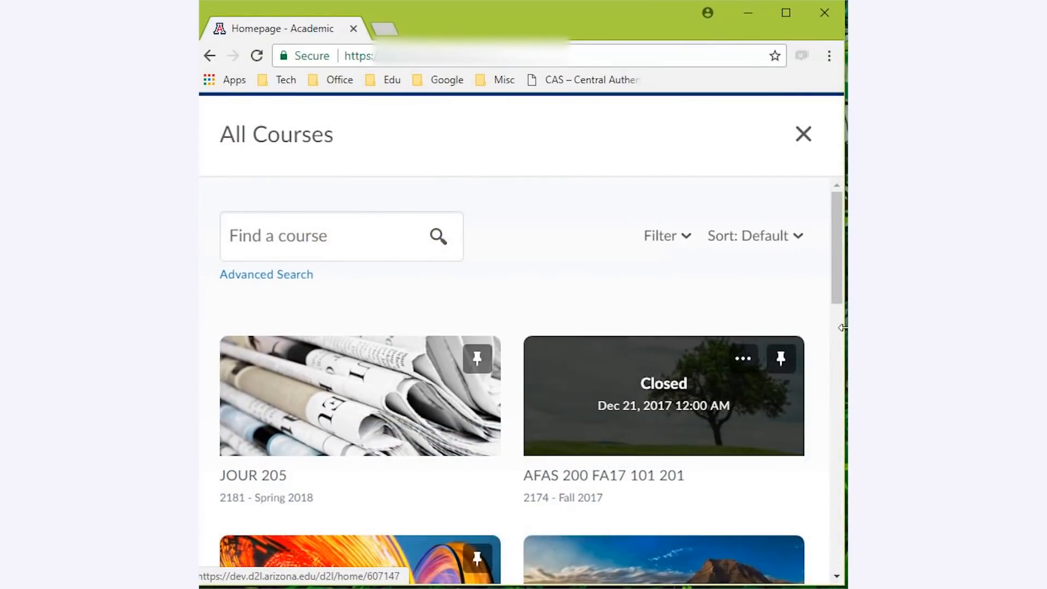
scroll(down, 3)
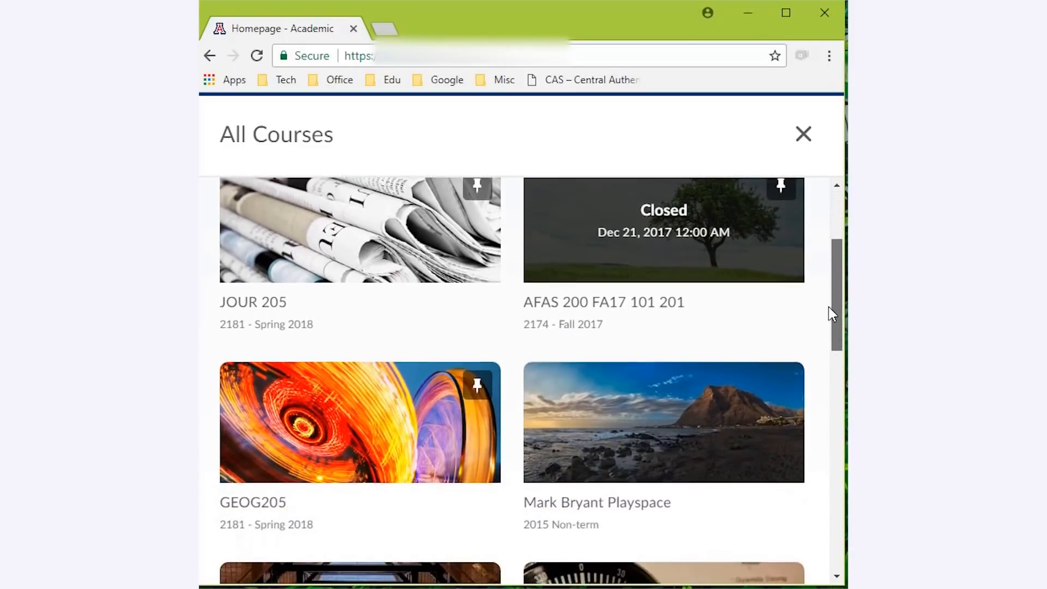
scroll(down, 3)
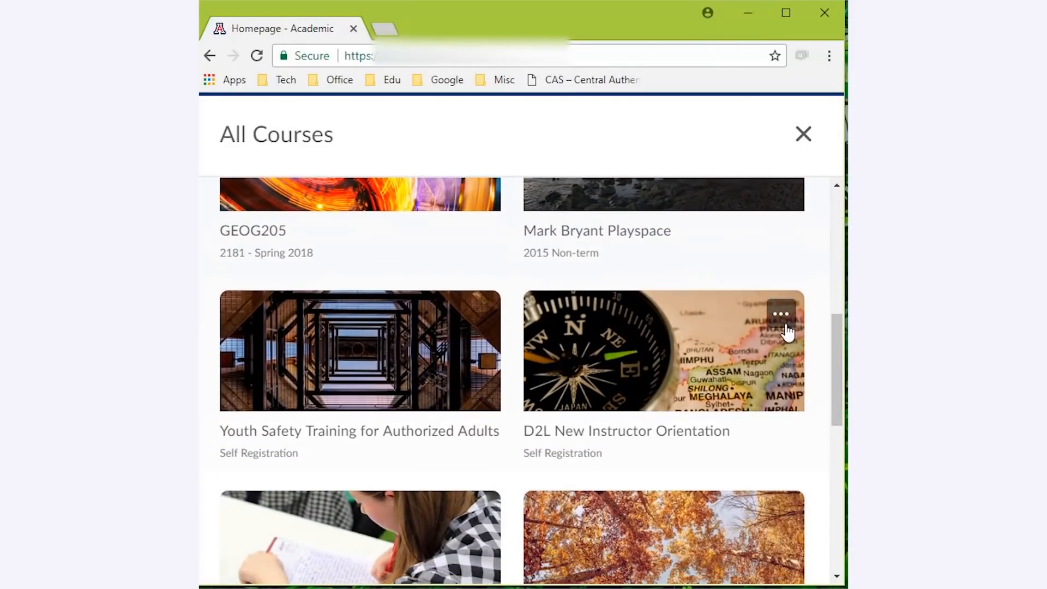
scroll(down, 3)
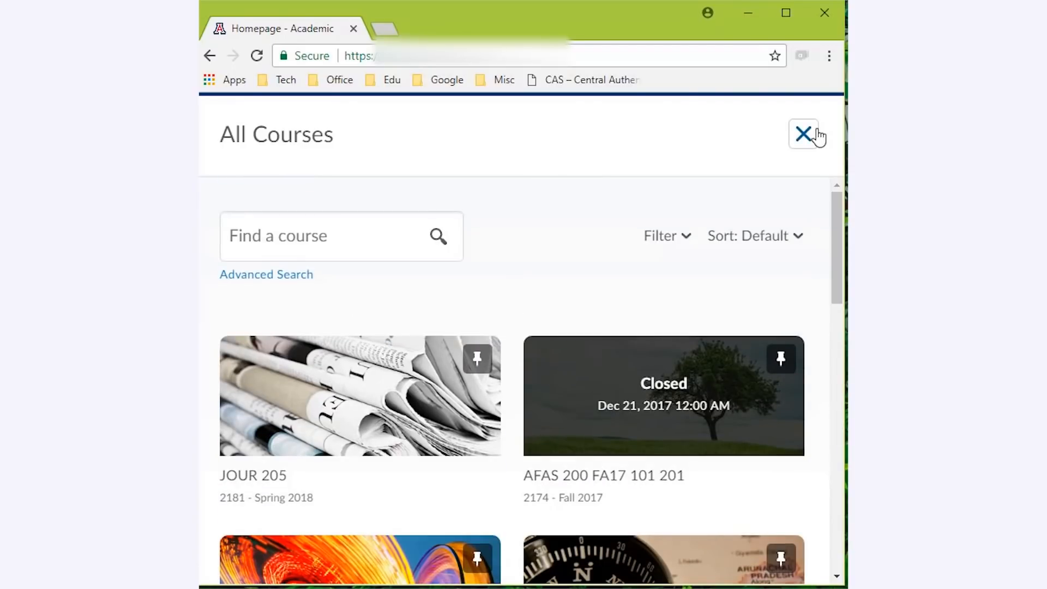
click(801, 134)
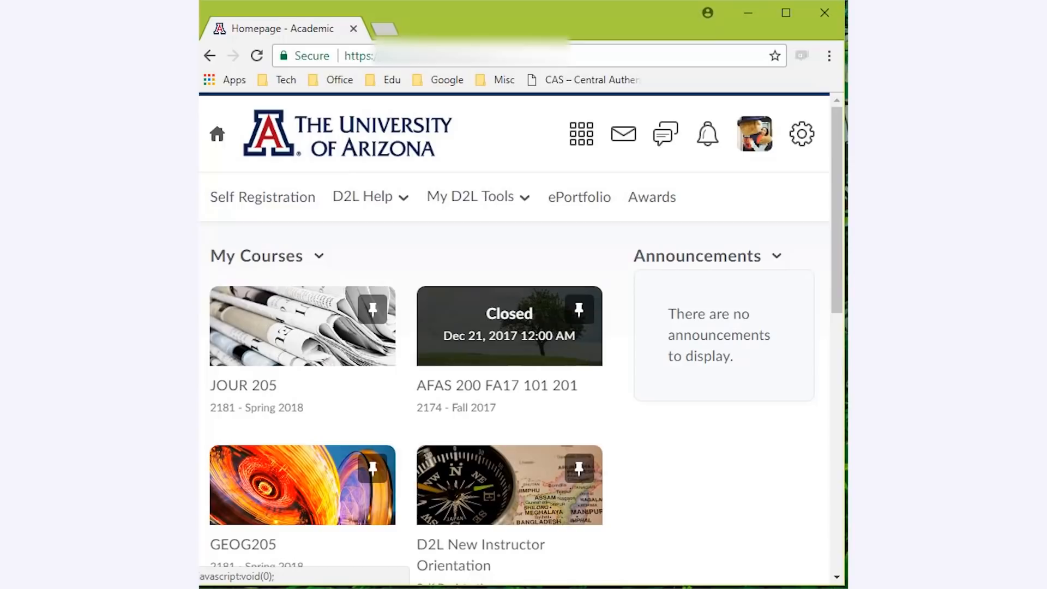
Reopen the All Courses list and search for courses matching 'JOUR'
scroll(down, 3)
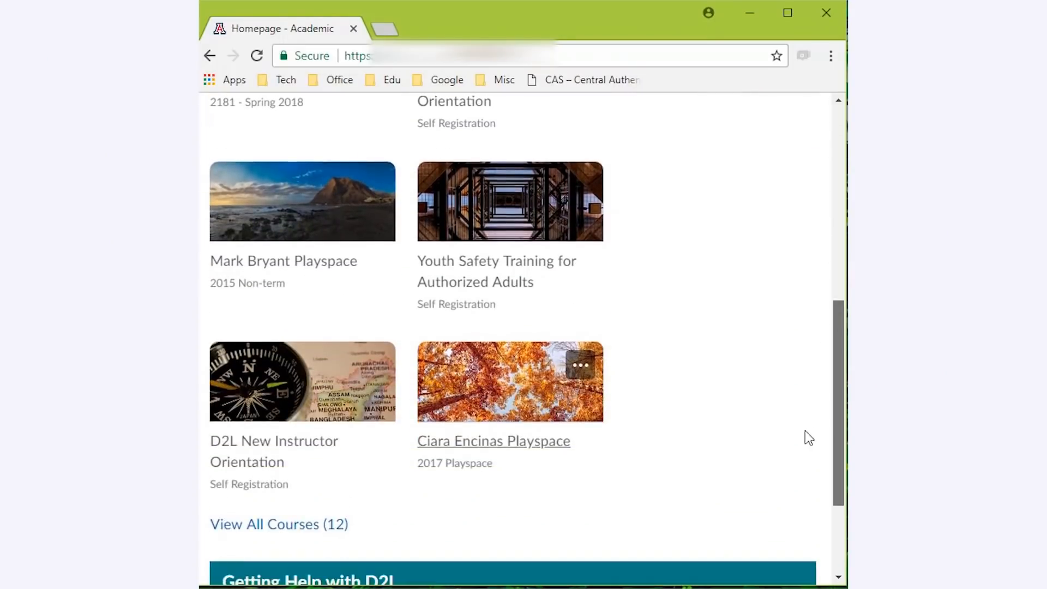
click(280, 524)
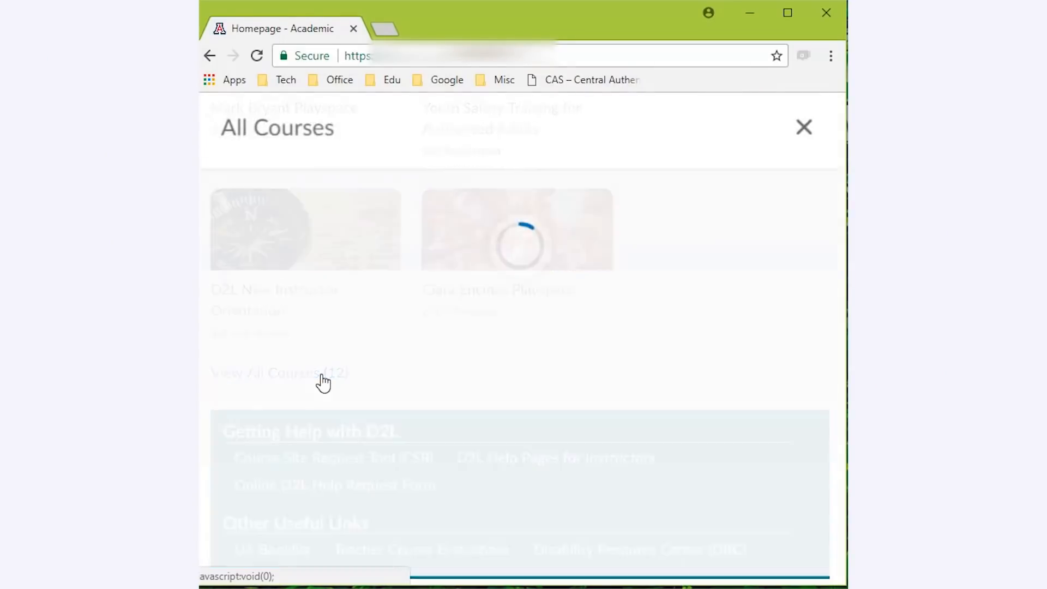
click(340, 235)
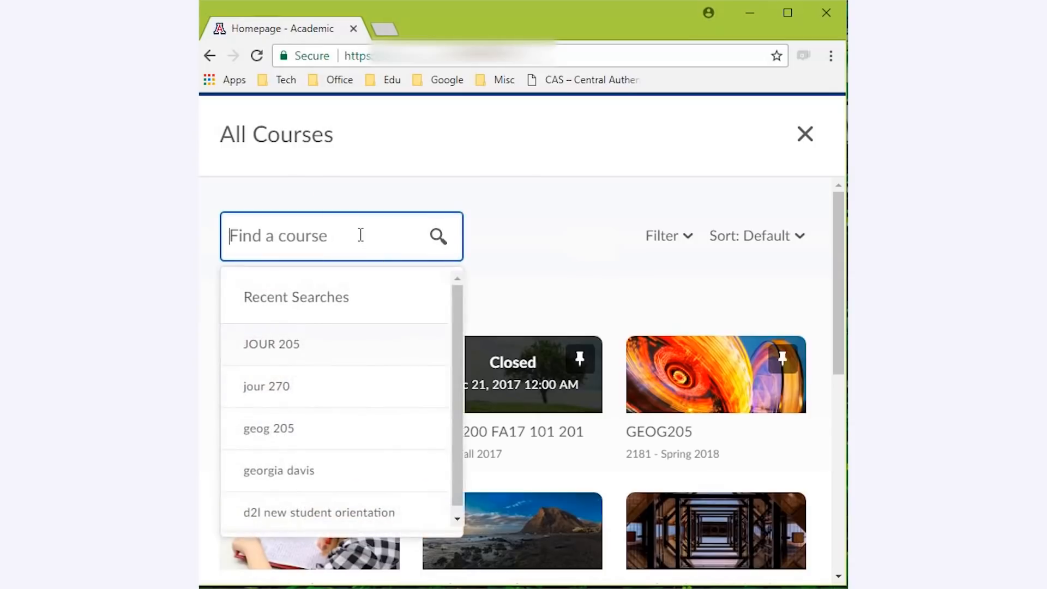
text(J)
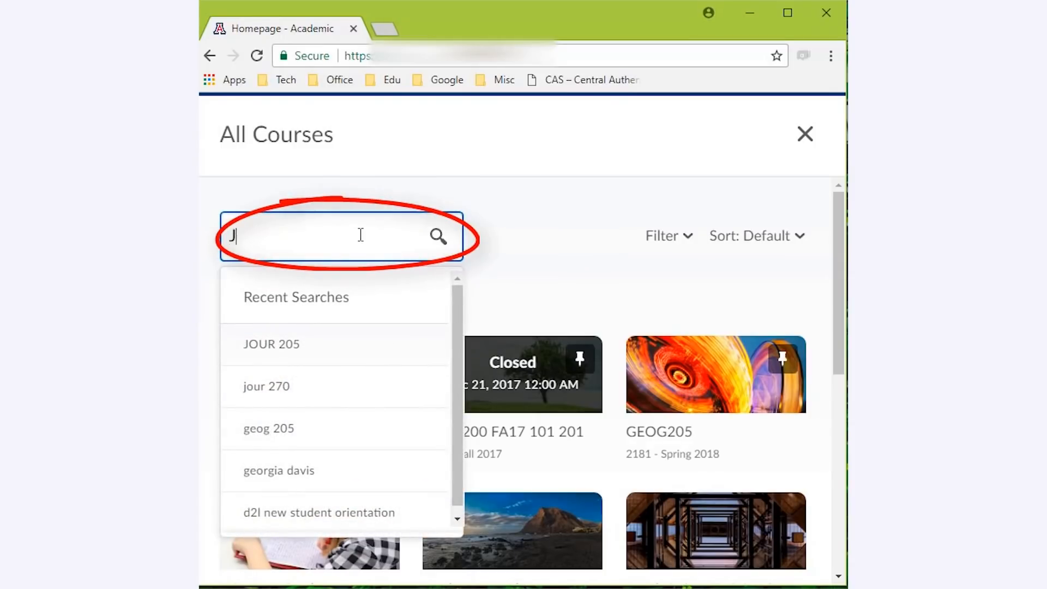
text(OUR)
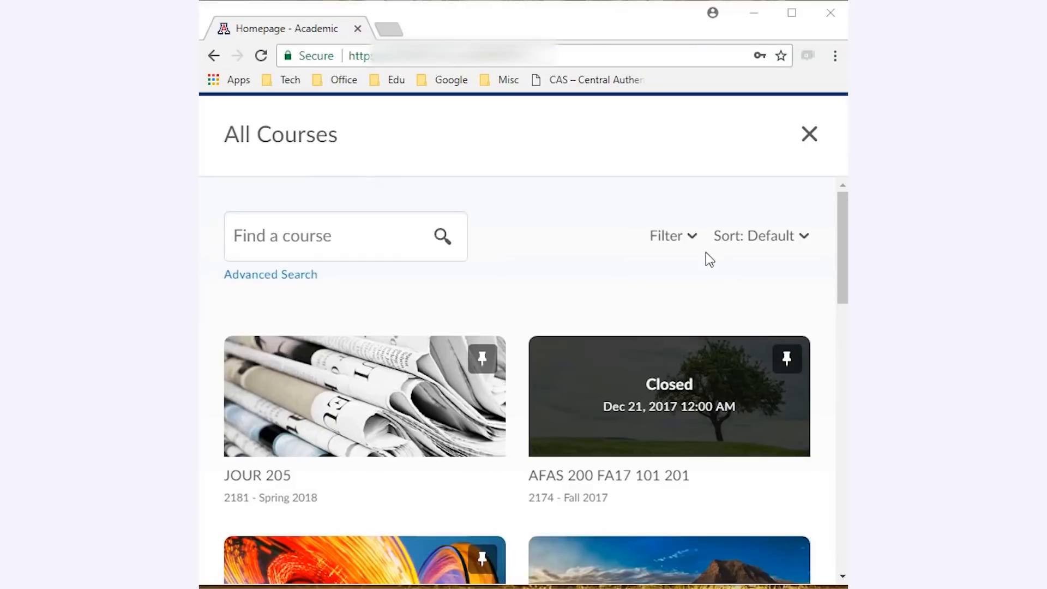
Show the All Courses Department filter options, listing departments like AFAS and COMM
click(666, 236)
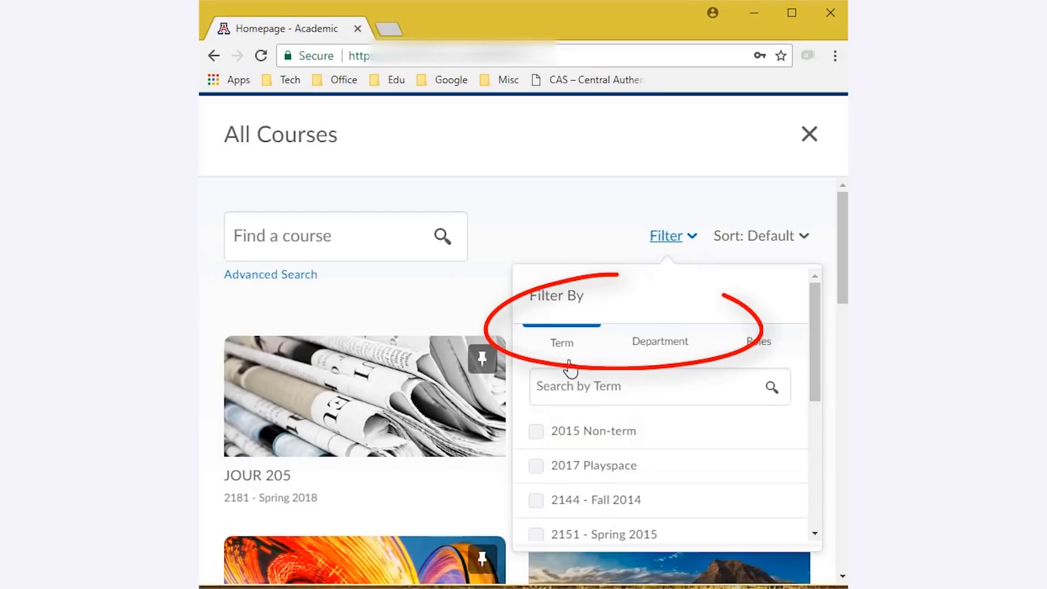
click(660, 342)
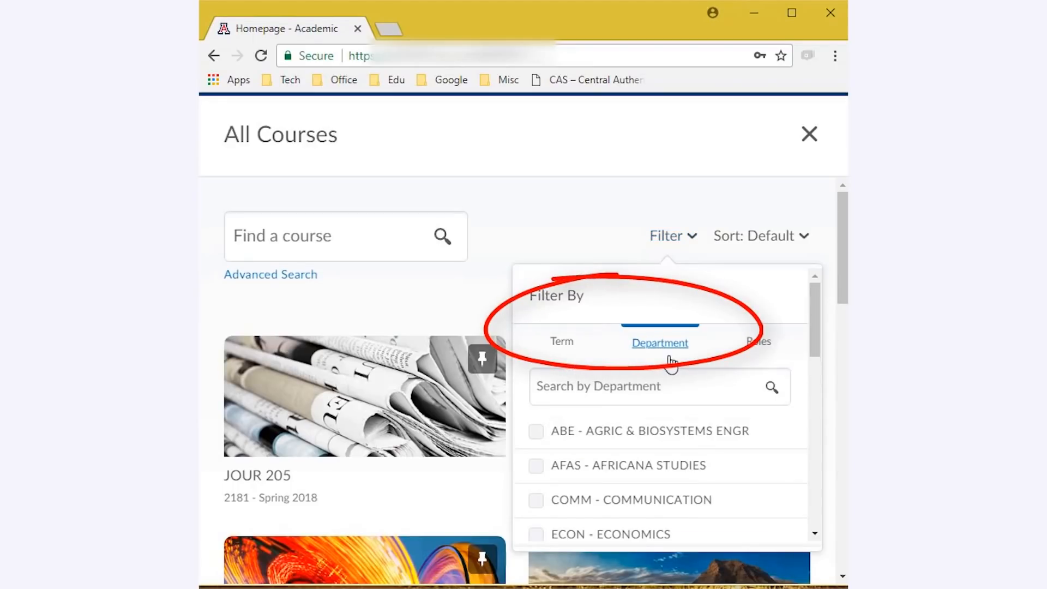